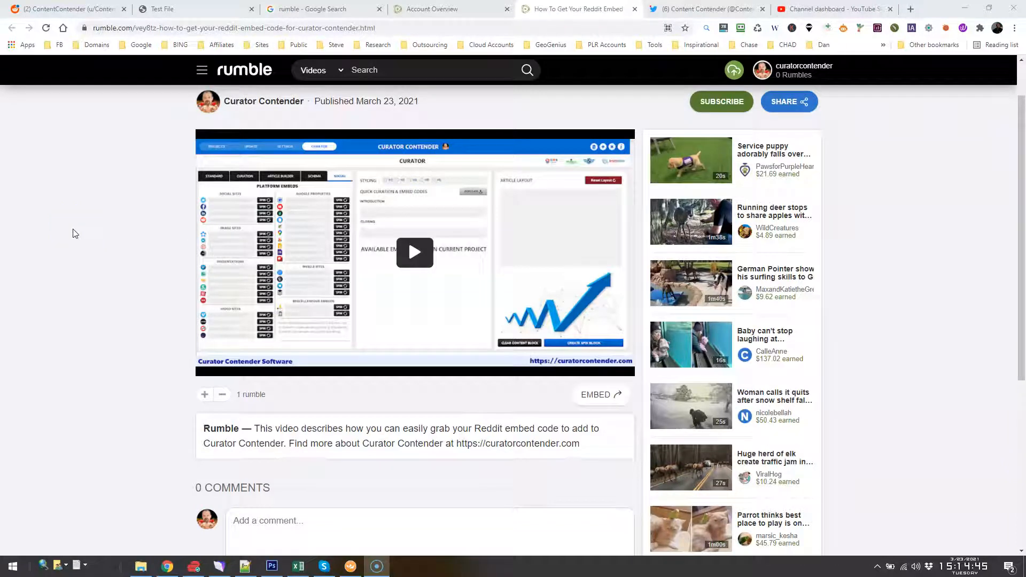
mouse_move(482, 25)
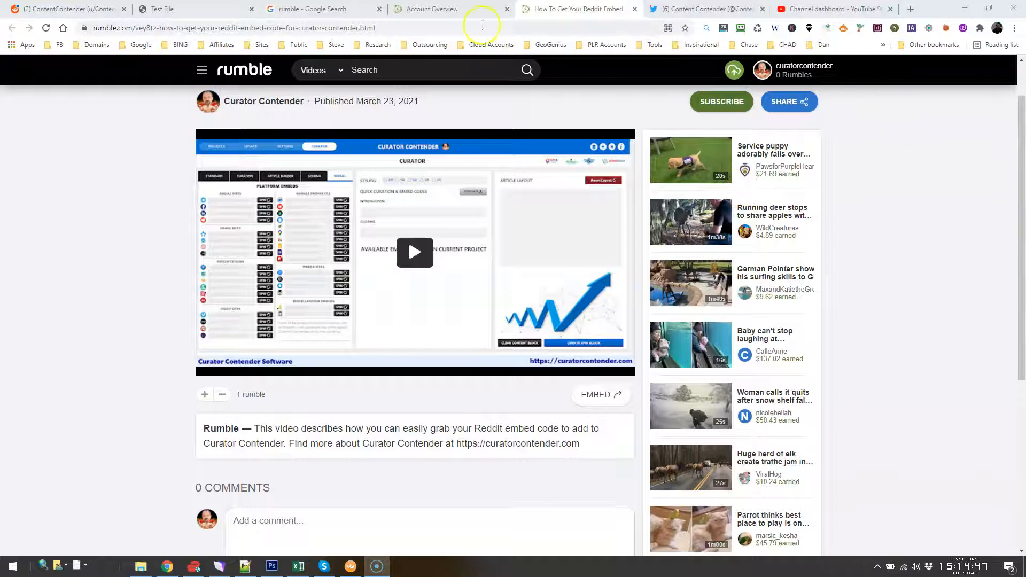
Close the Account Overview tab, leaving the Rumble tutorial video page in front
left_click(507, 9)
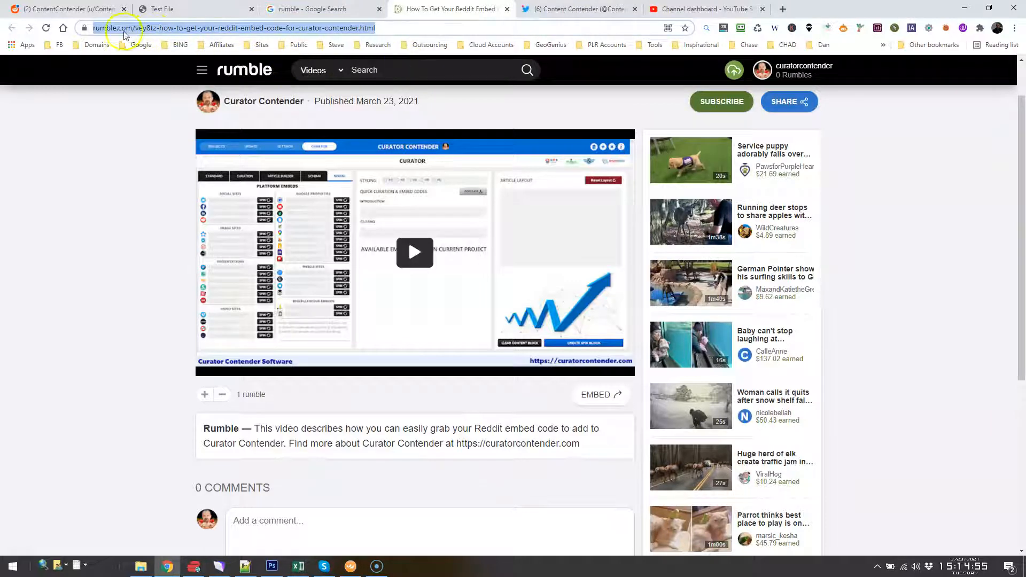
mouse_move(921, 180)
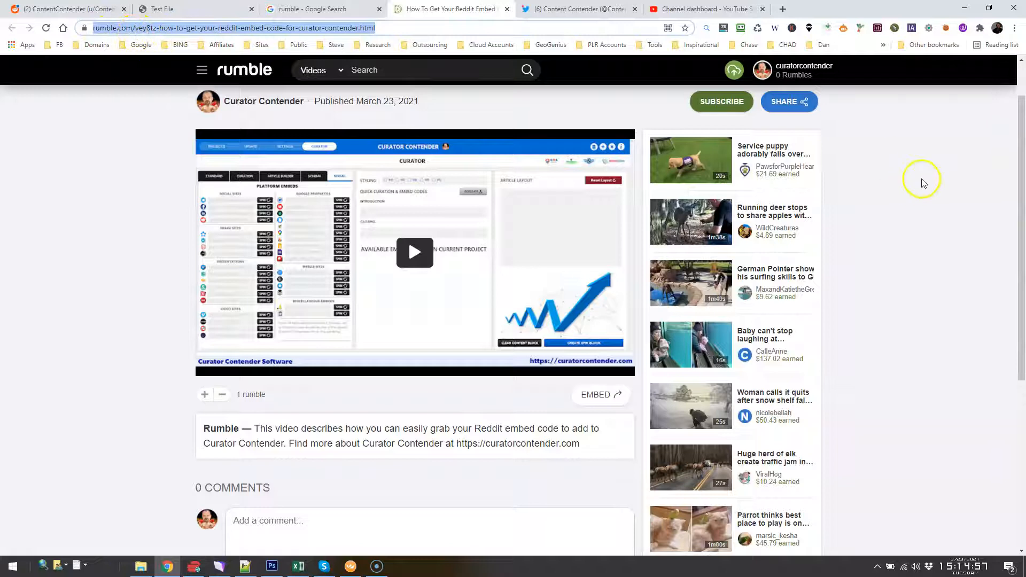
left_click(339, 71)
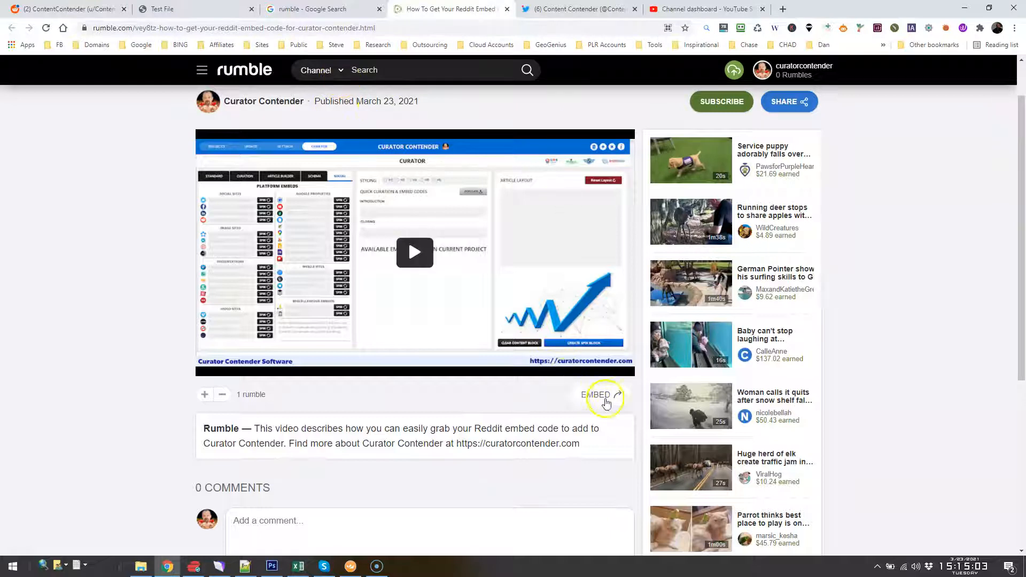
mouse_move(308, 190)
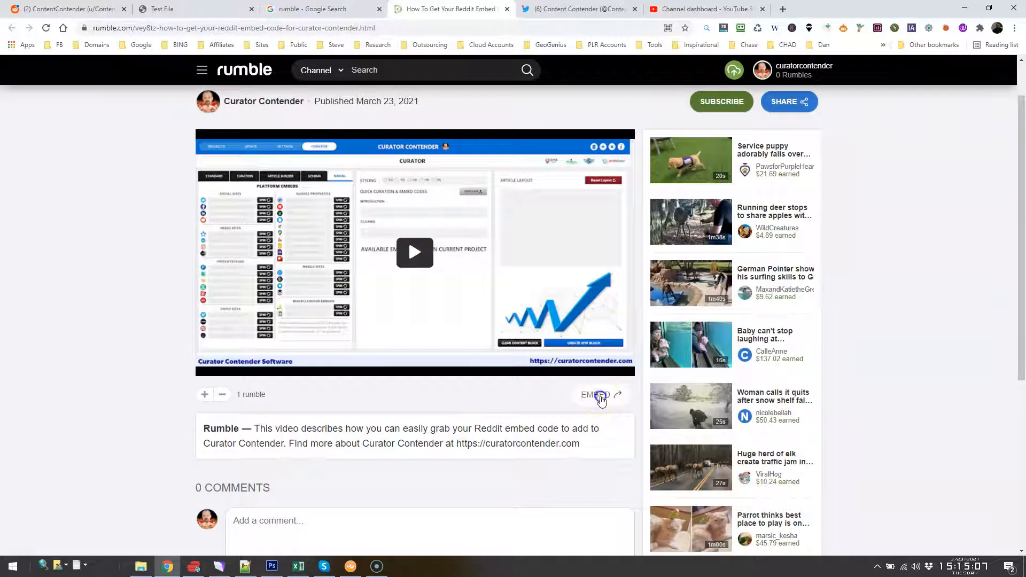
Copy the video's IFRAME embed code from the Embed dialog and dismiss the dialog
left_click(592, 394)
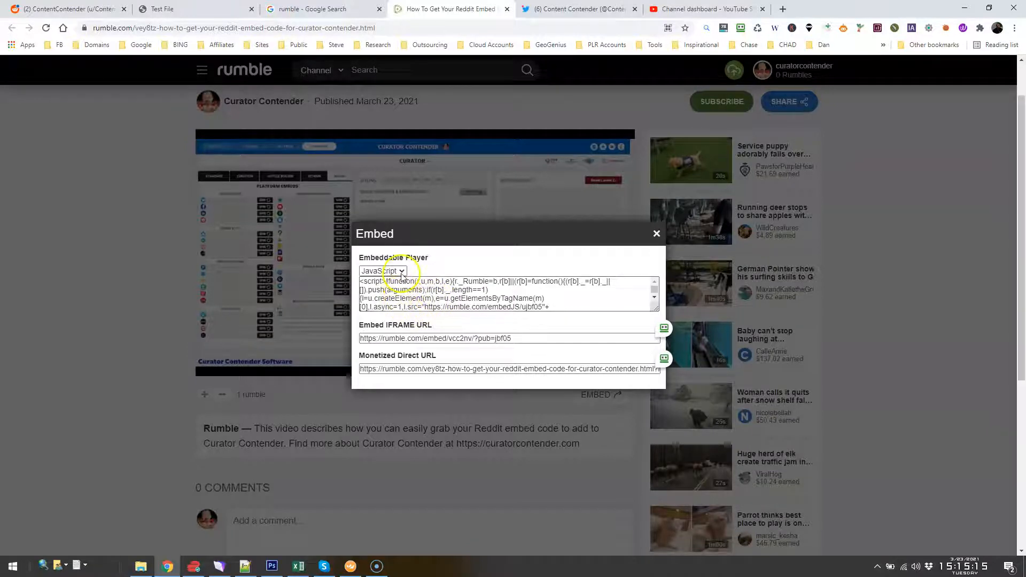
left_click(382, 271)
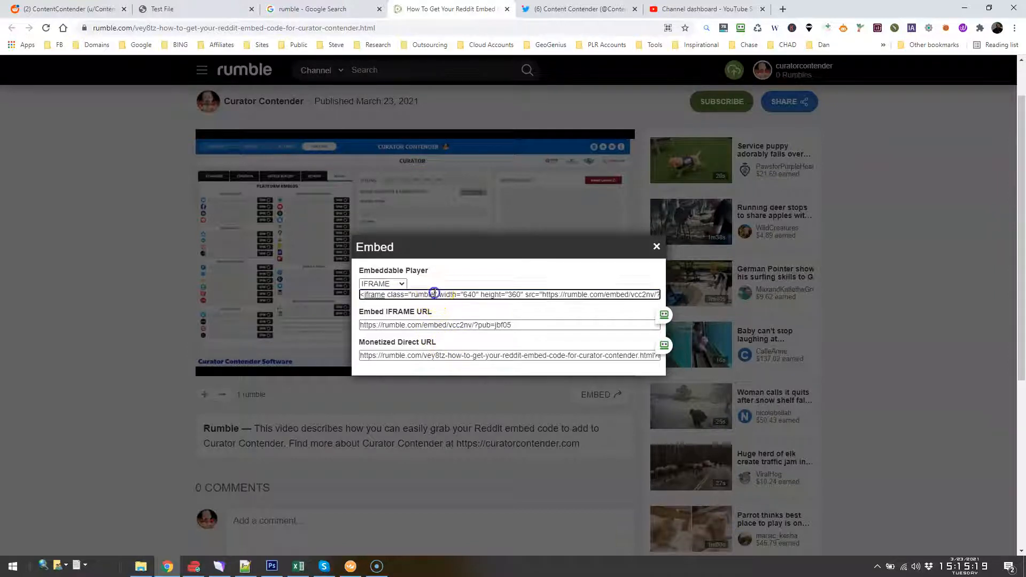
triple_click(508, 294)
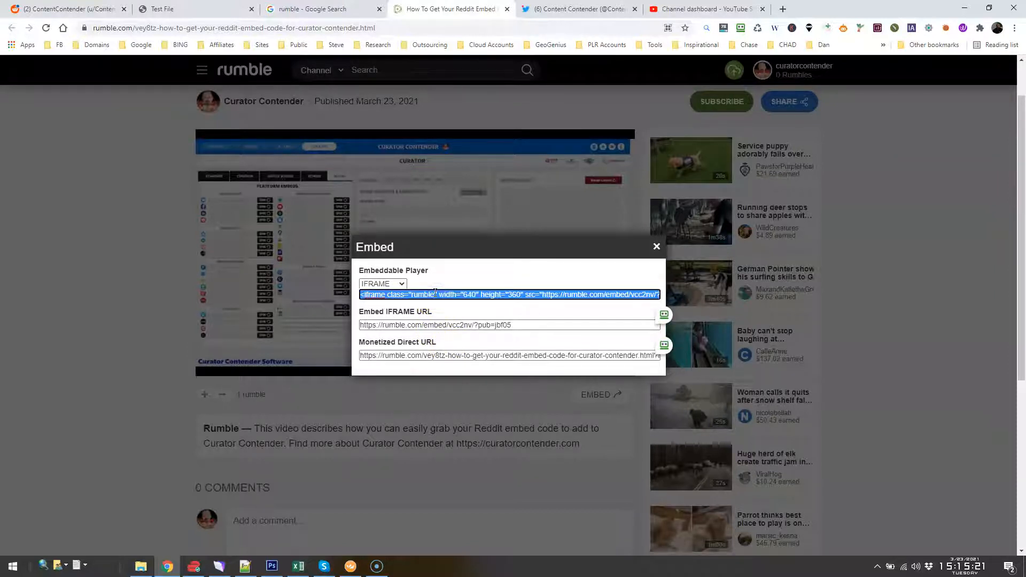
right_click(442, 294)
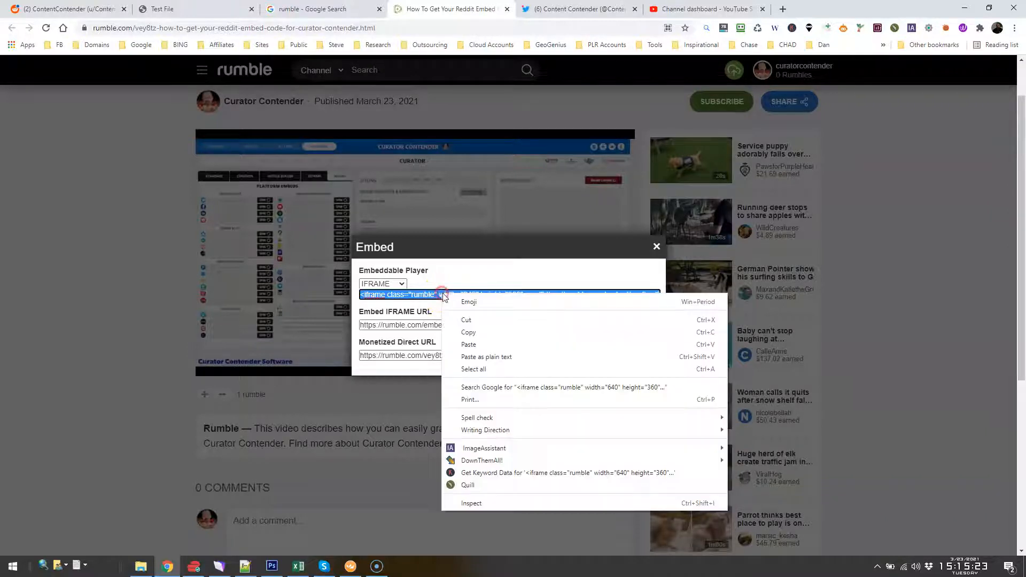
left_click(430, 378)
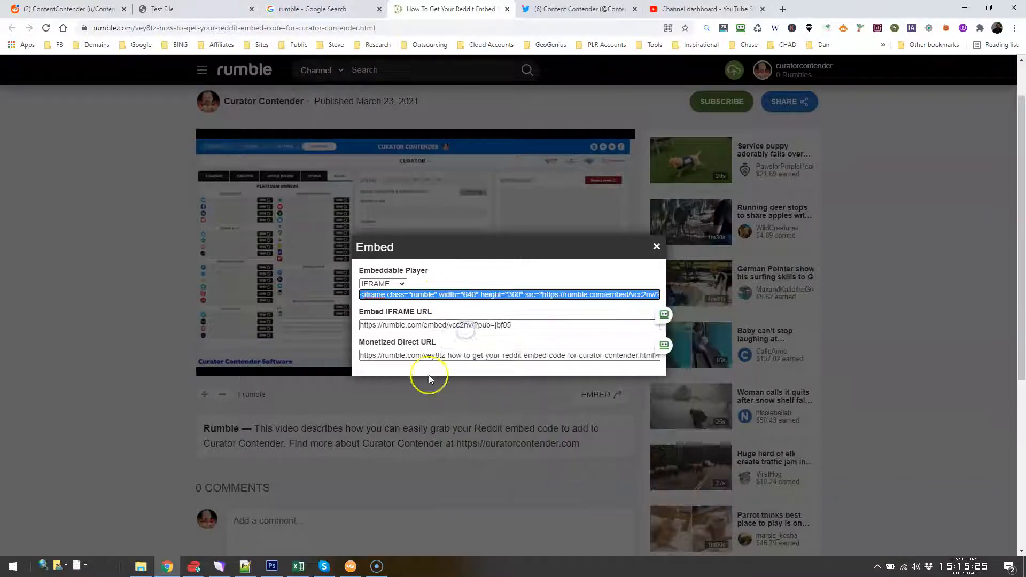
left_click(244, 567)
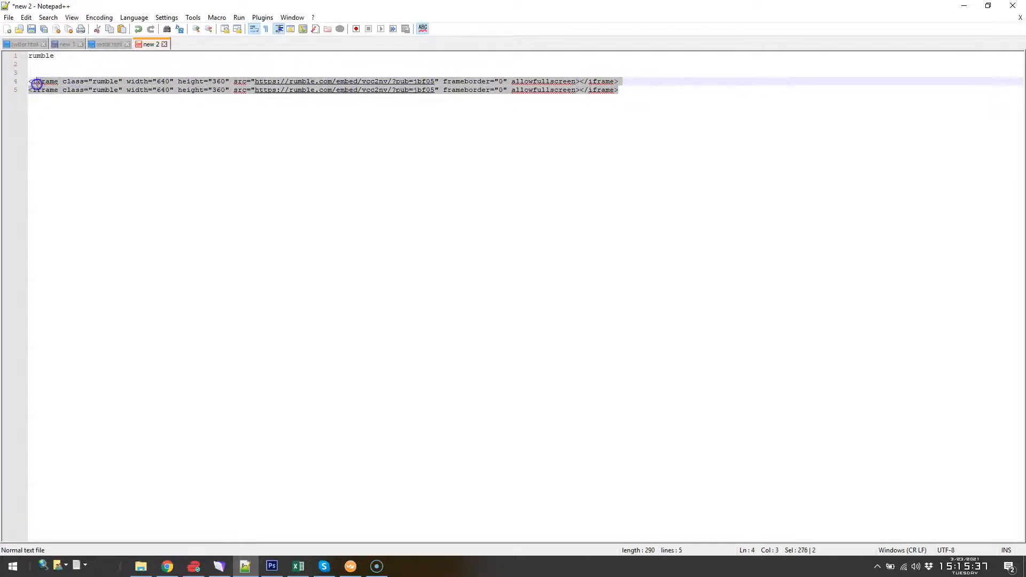
Select both pasted iframe lines beneath 'rumble' in the new 2 file
left_click(620, 89)
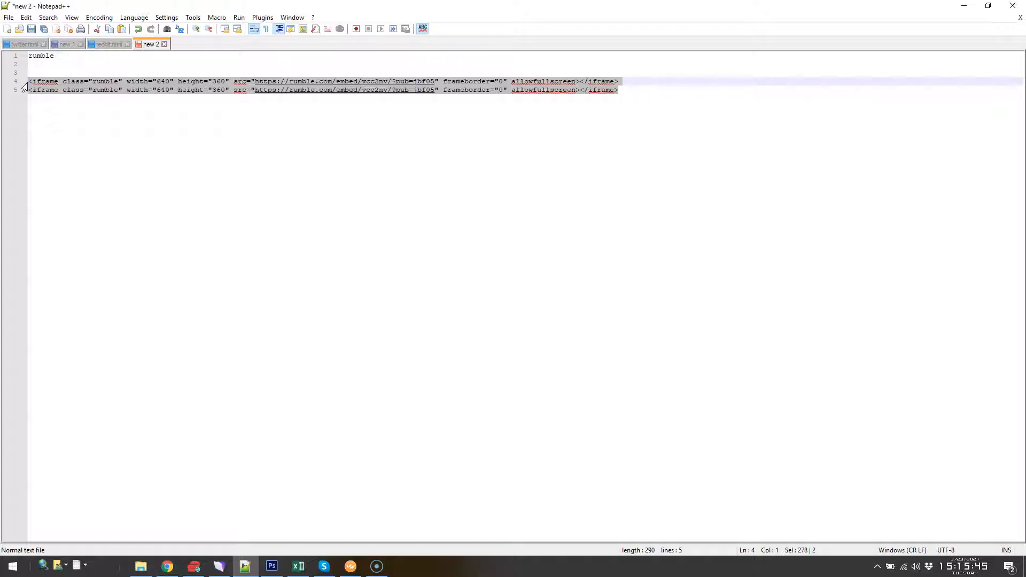
mouse_move(74, 90)
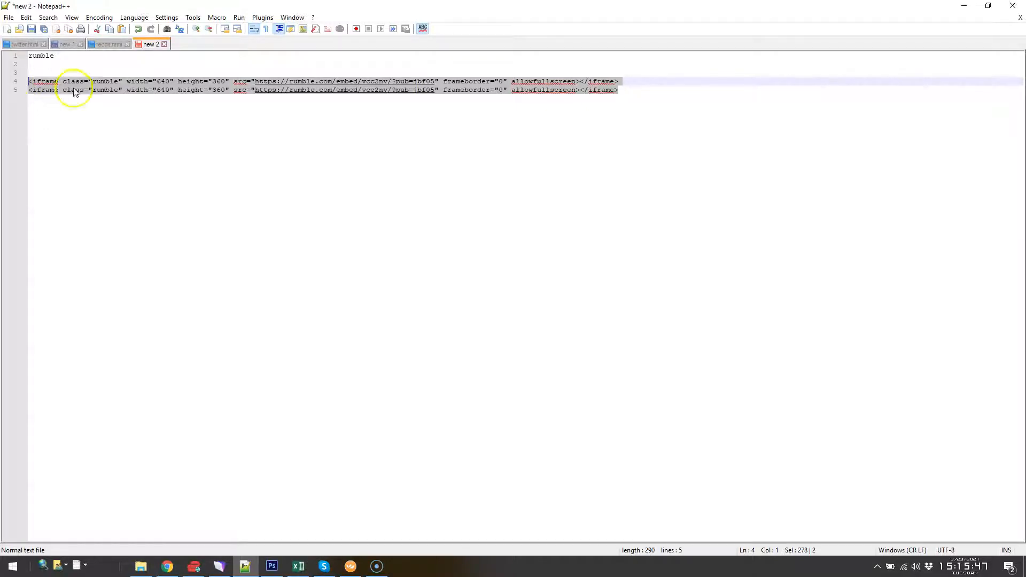
left_click(218, 567)
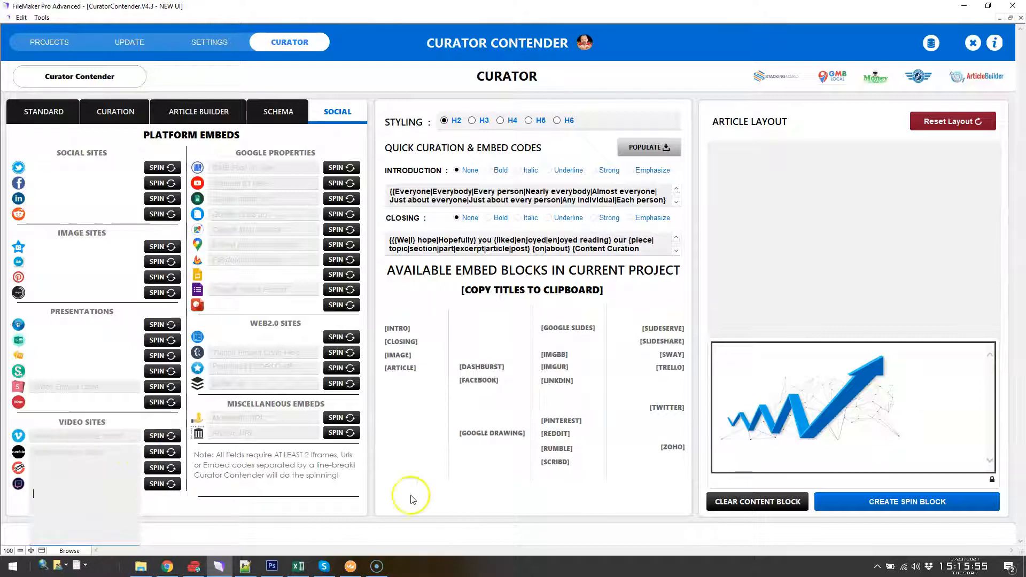
mouse_move(568, 451)
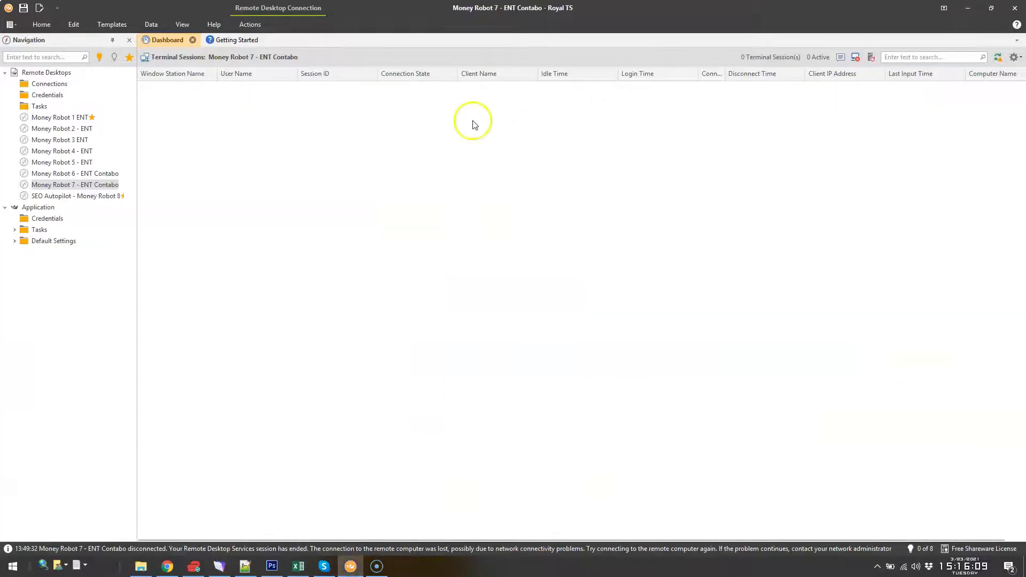
Connect to Money Robot 7 - ENT Contabo and pick the top ampblogs URL in Curation Test 2
double_click(75, 185)
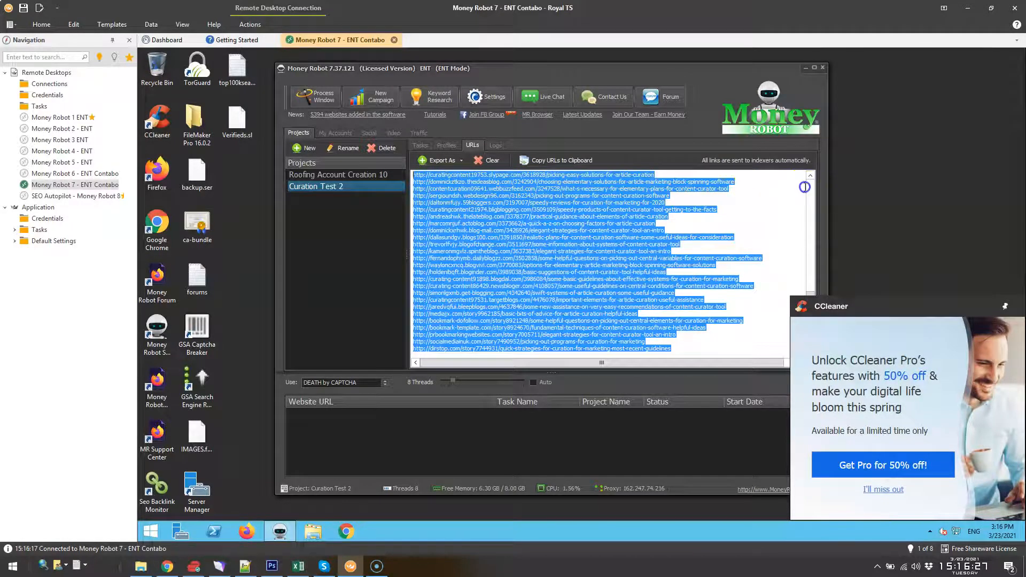
scroll("down", 3)
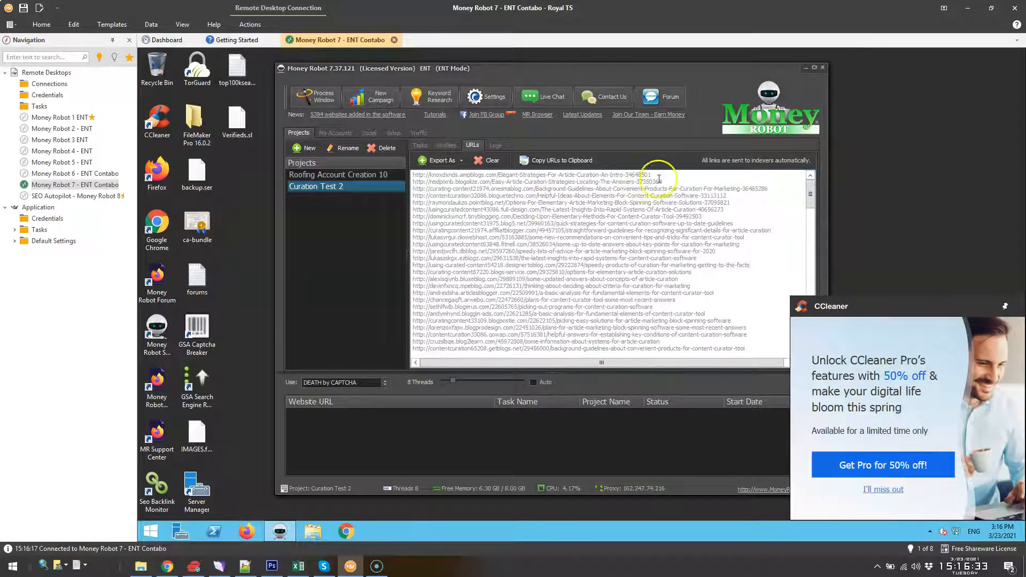
left_click(530, 174)
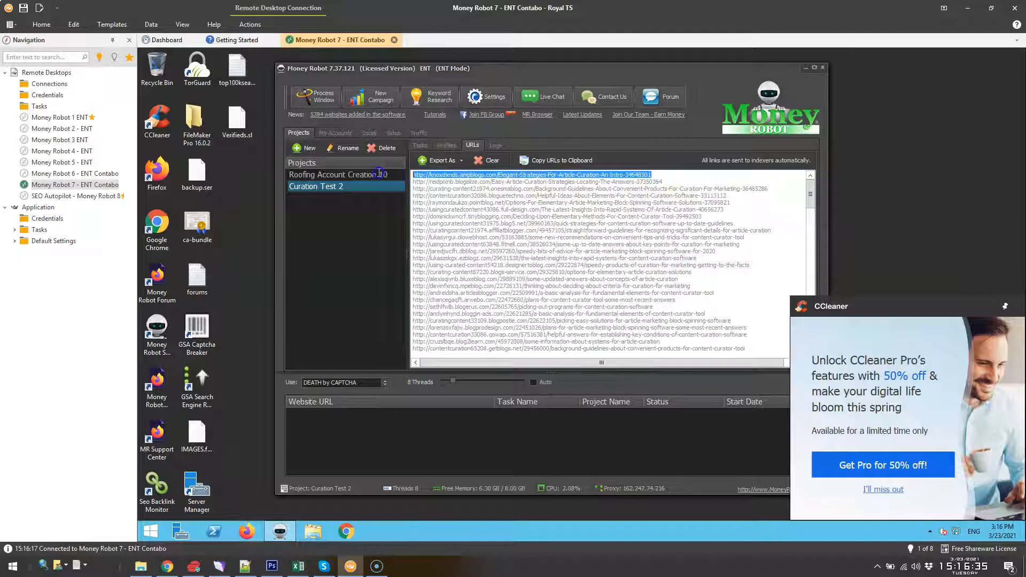
mouse_move(391, 345)
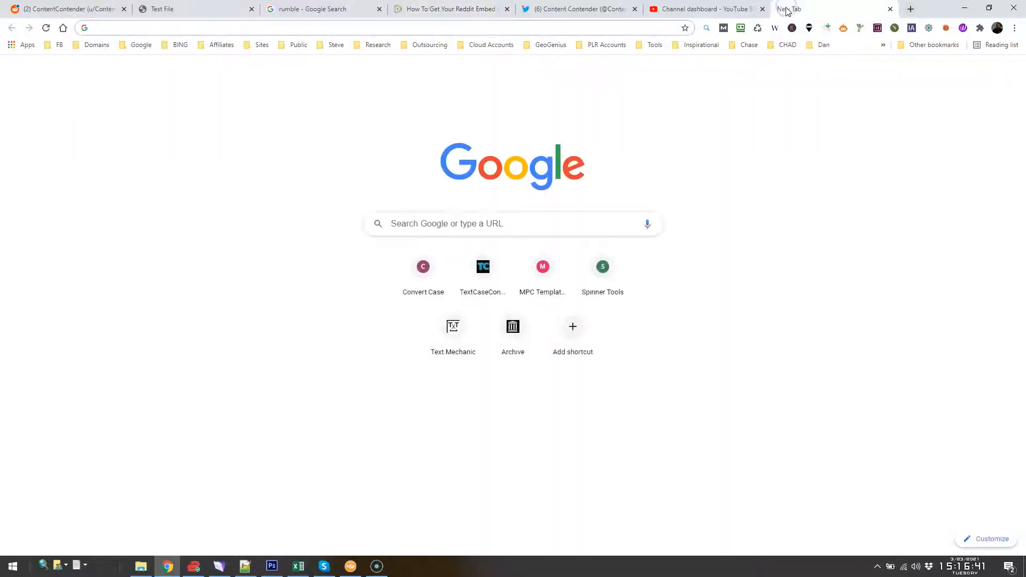
Load the knoxdxnds.ampblogs.com Elegant Strategies article and scroll to the embedded slideshow
type("http://knoxdxnds.ampblogs.com/Elegant-Strategies-For-Article-Curation-An-Intro-34648501")
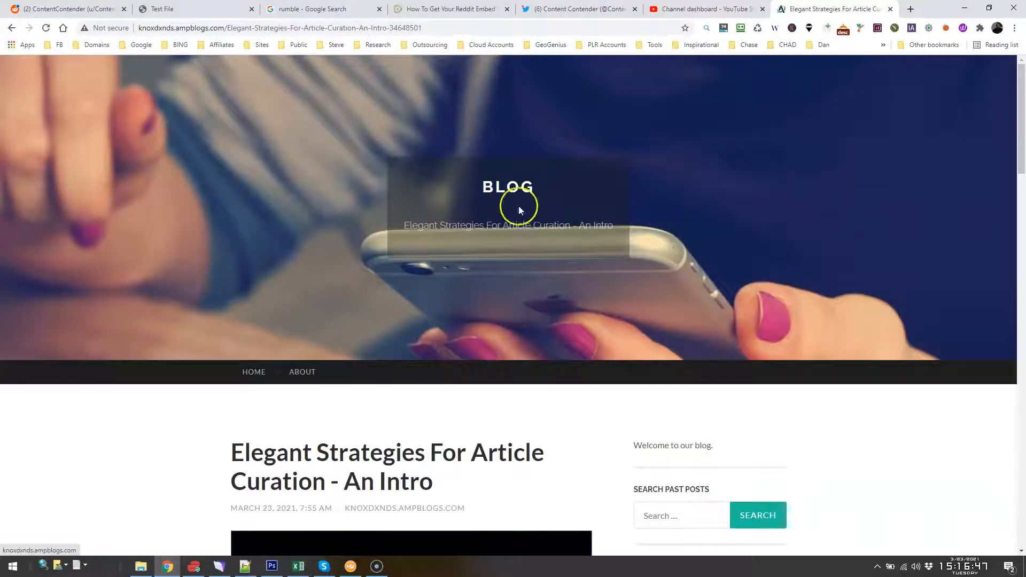
scroll("down", 3)
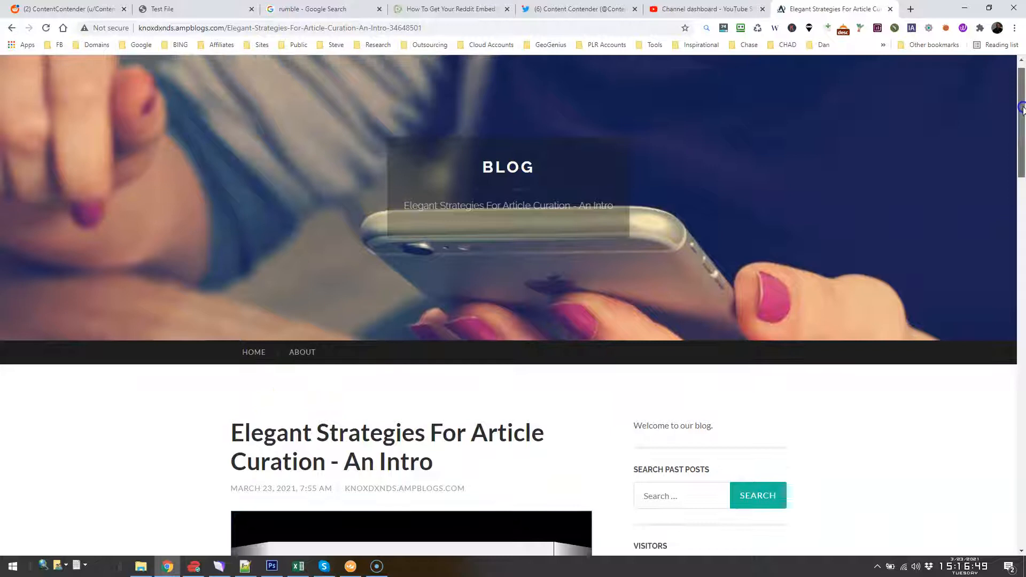
scroll("down", 3)
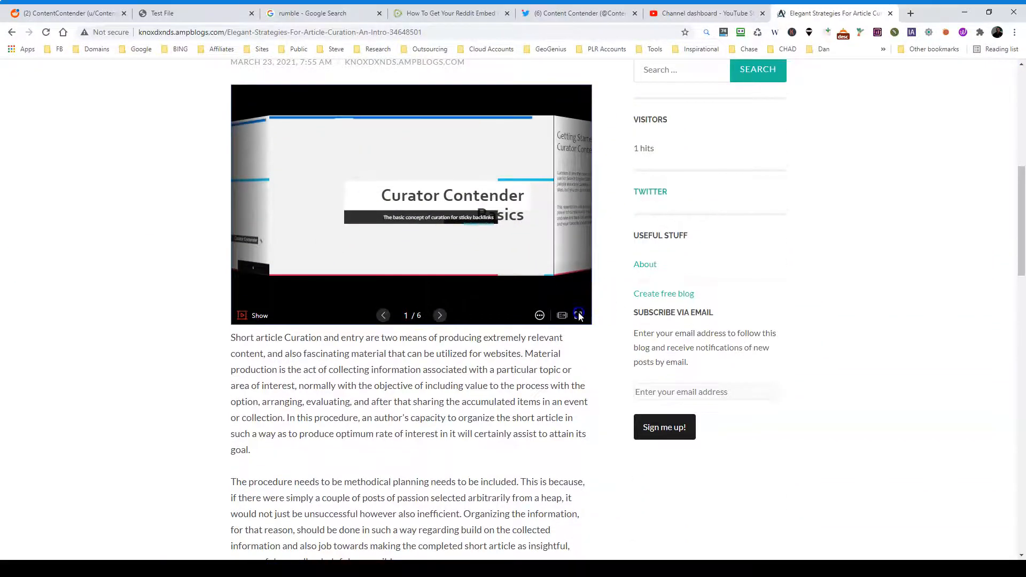
Play the Curator Contender Basics presentation full screen through slides 1–5 to the Indexation Chart
left_click(579, 315)
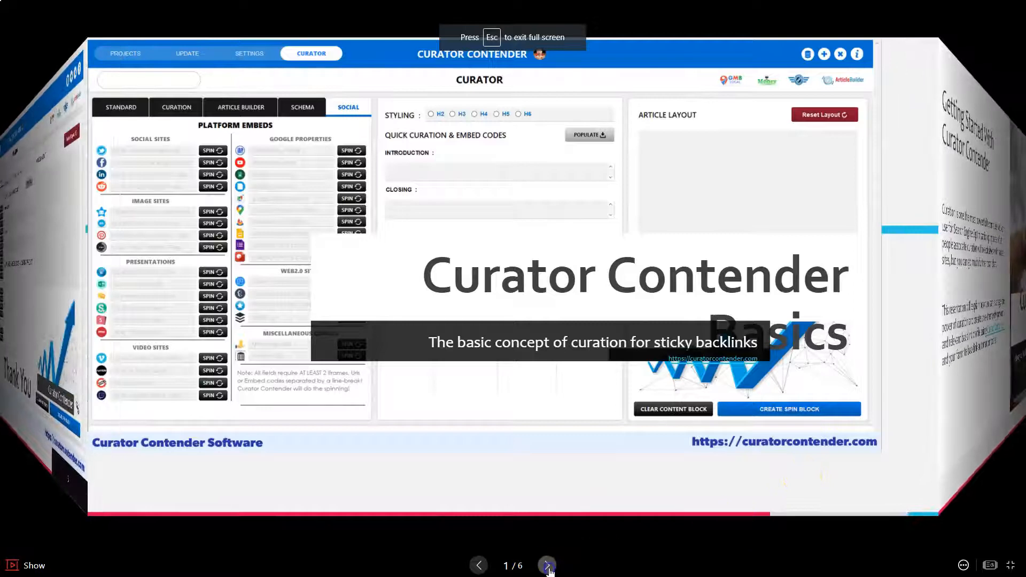
left_click(548, 565)
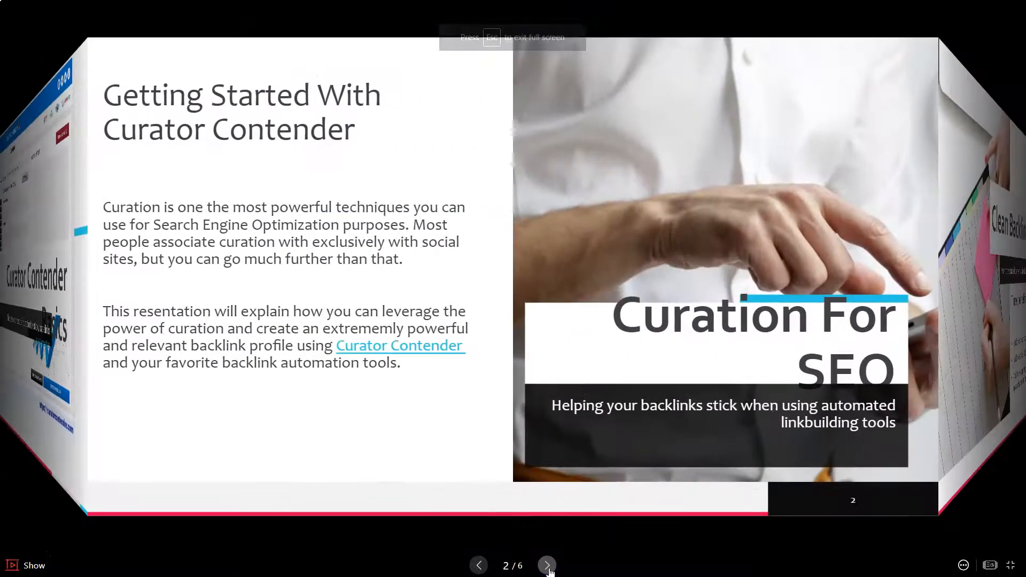
left_click(547, 565)
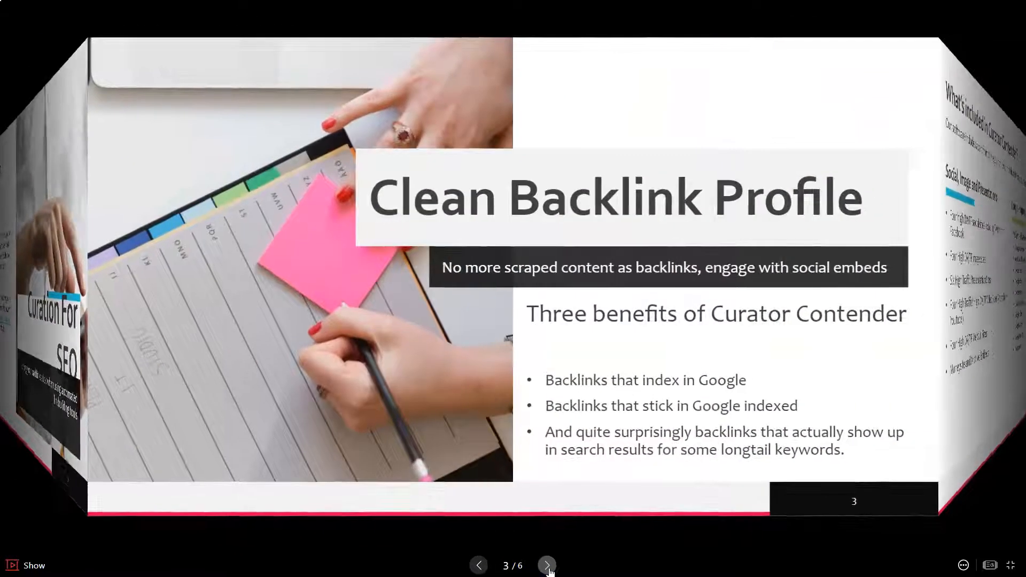
left_click(547, 565)
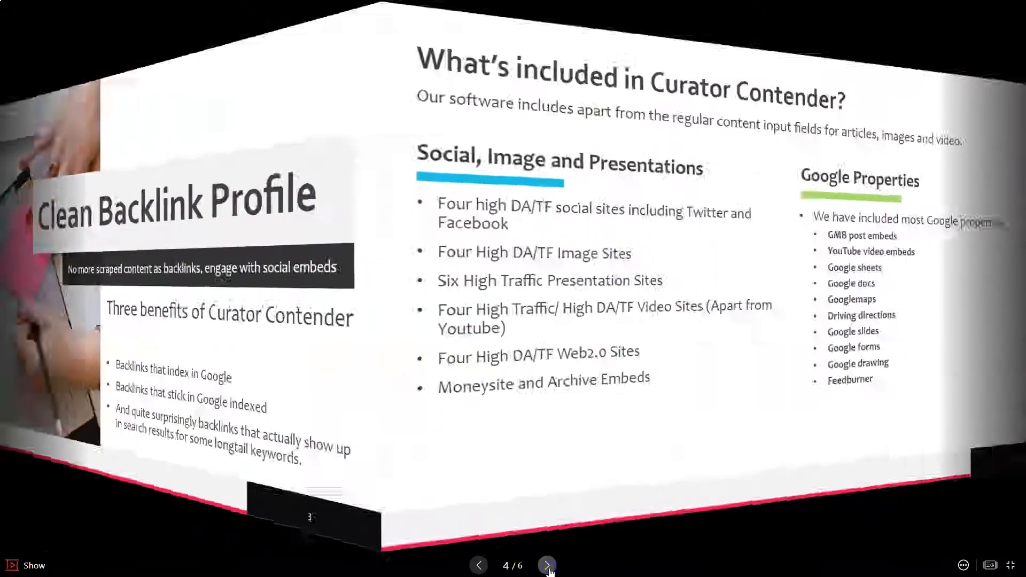
left_click(548, 565)
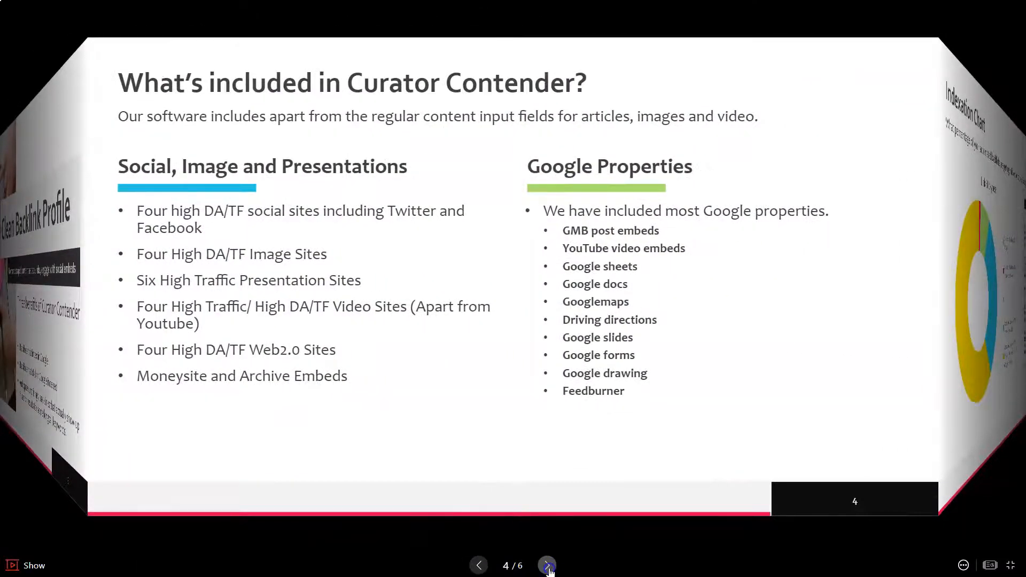
left_click(547, 566)
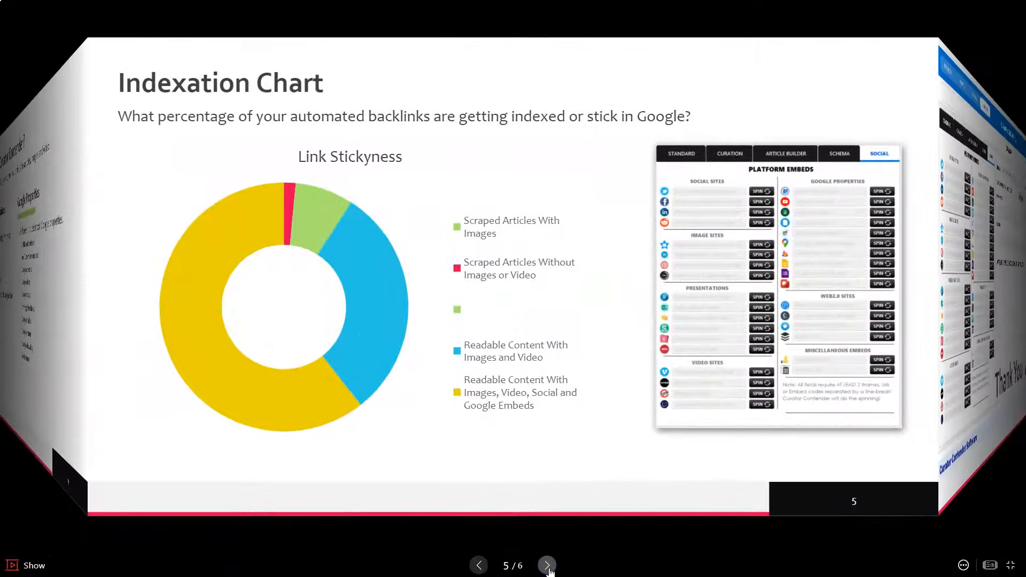
left_click(547, 565)
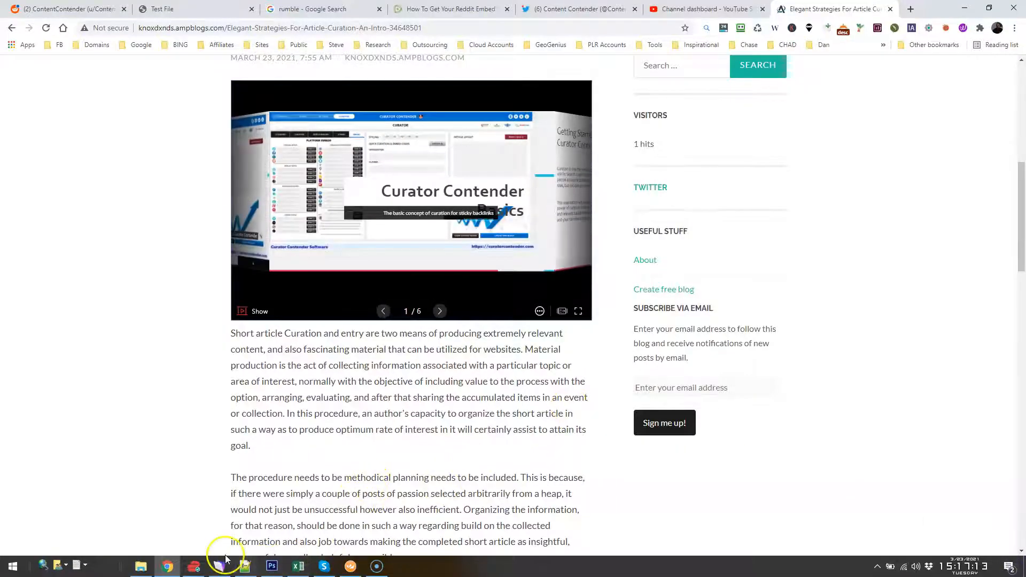
In reddit.html, delete the blockquote Reddit embeds and paste the Rumble iframe on line 11
left_click(243, 565)
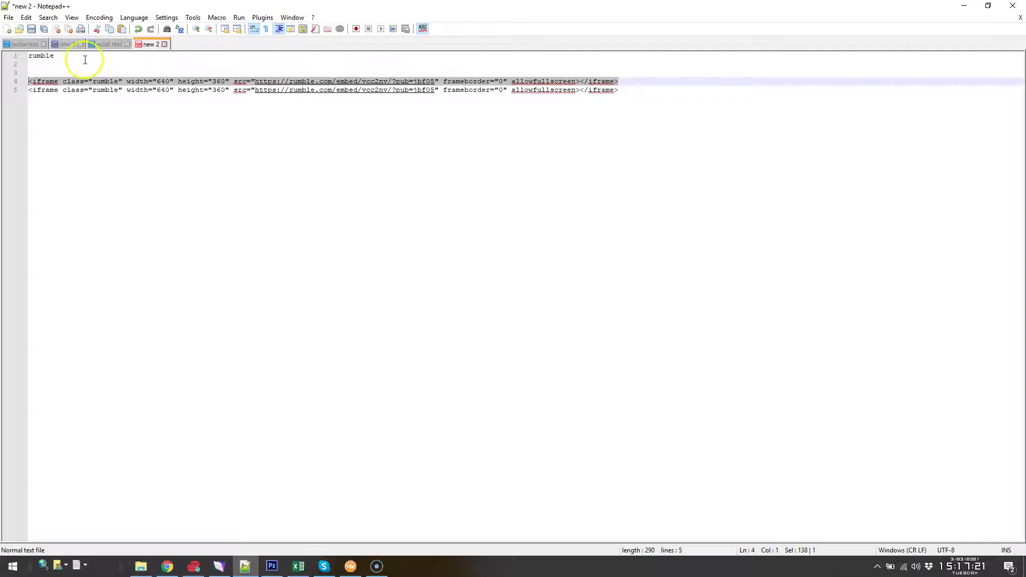
left_click(109, 43)
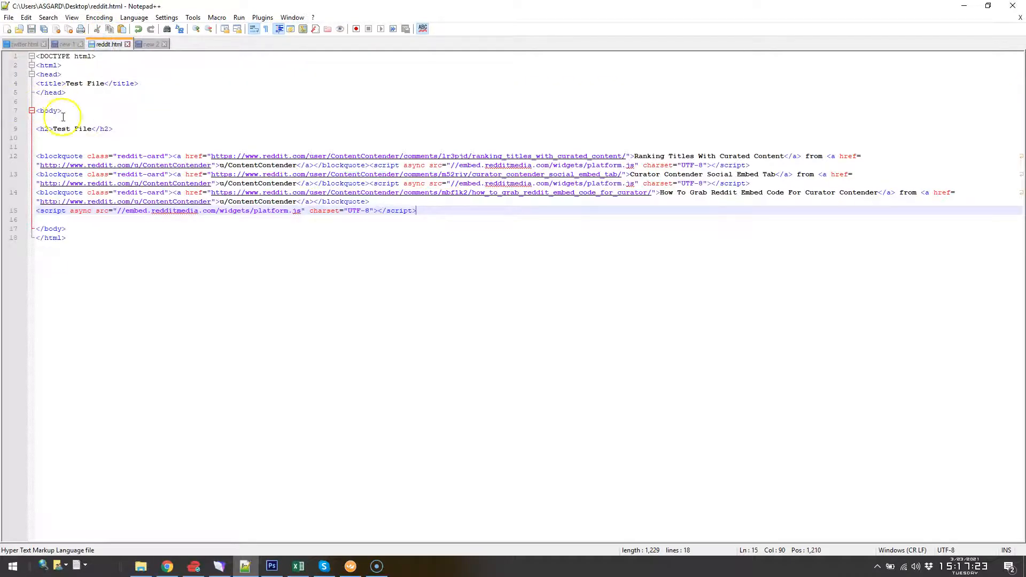
mouse_move(109, 44)
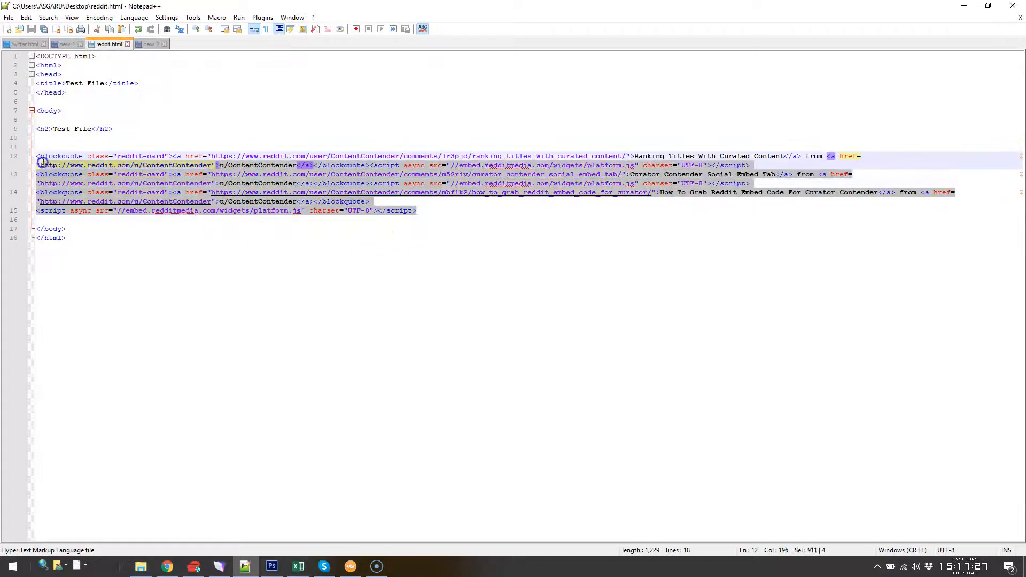
key("Delete")
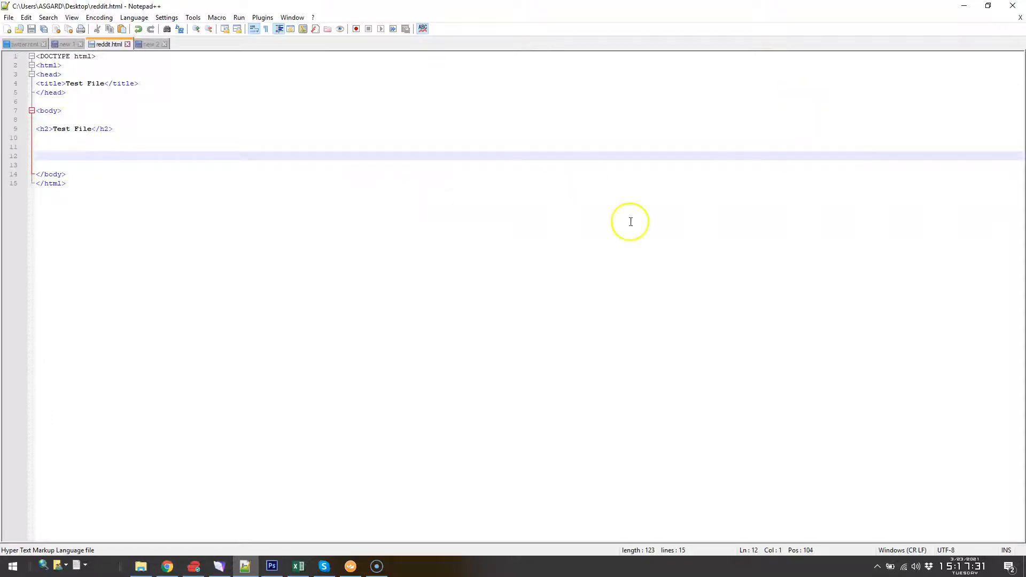
left_click(167, 567)
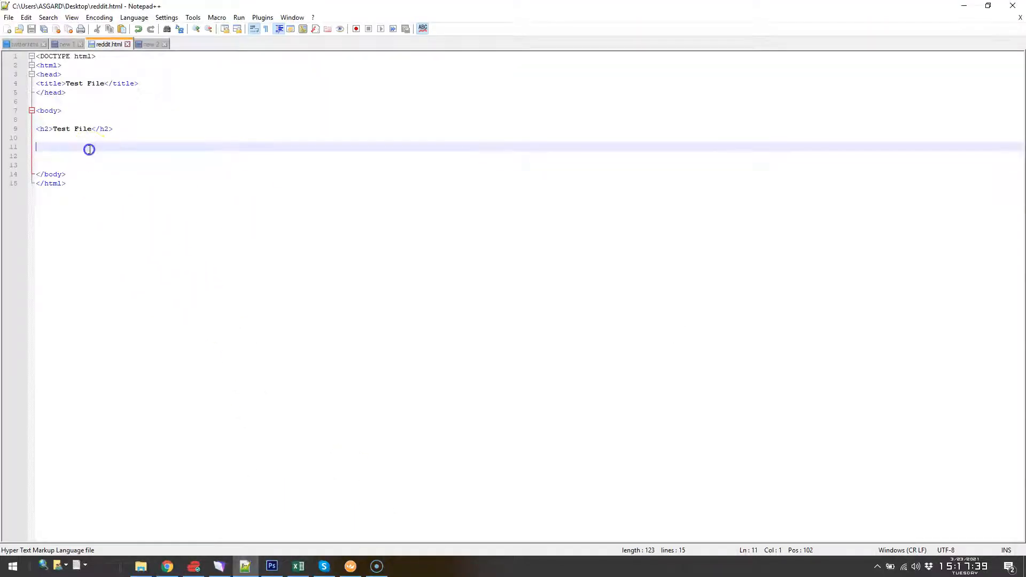
type("<iframe class=\"rumble\" width=\"640\" height=\"360\" src=\"https://rumble.com/embed/vcc2nv/?pub=ibf05\" frameborder=\"0\" allowfullscreen></iframe>")
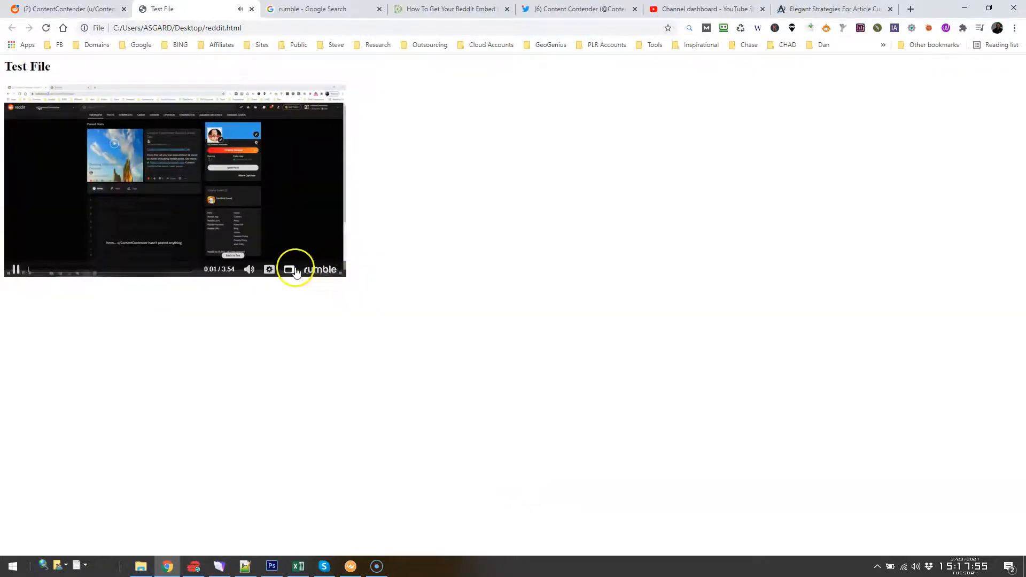
Play the embedded Rumble video full screen on the test page, exit, and return to the Rumble embed dialog
left_click(288, 269)
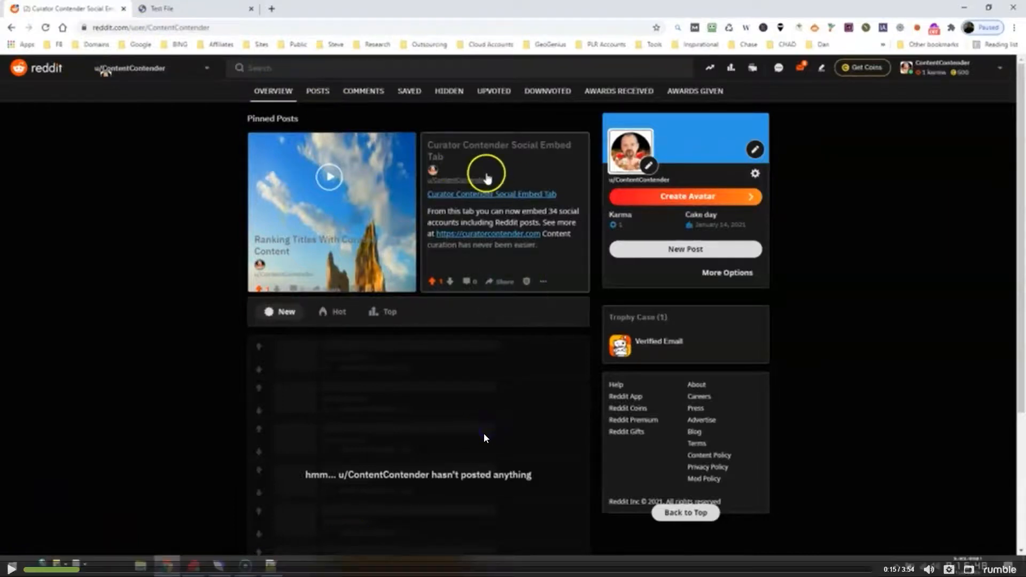
mouse_move(275, 280)
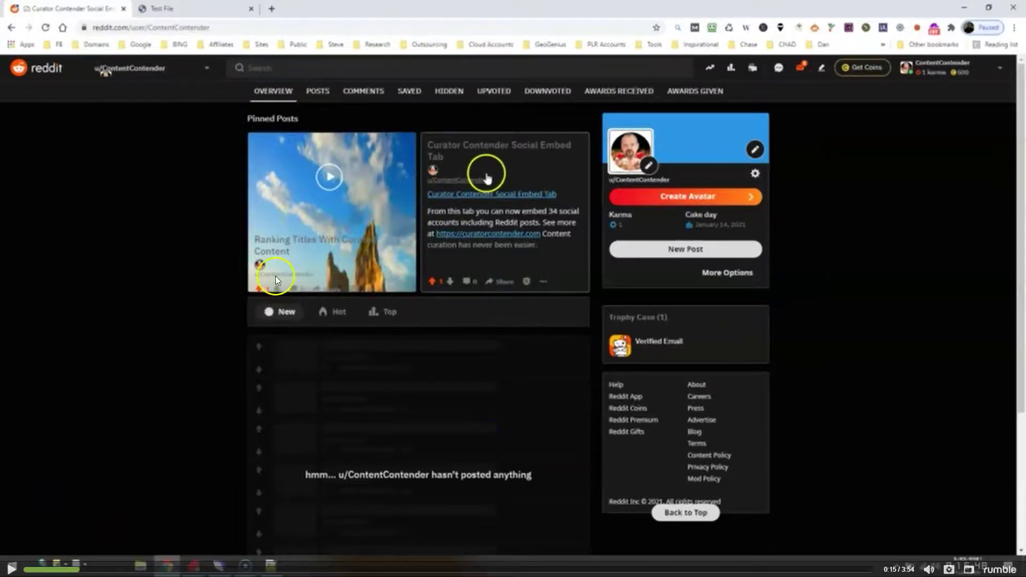
left_click(163, 8)
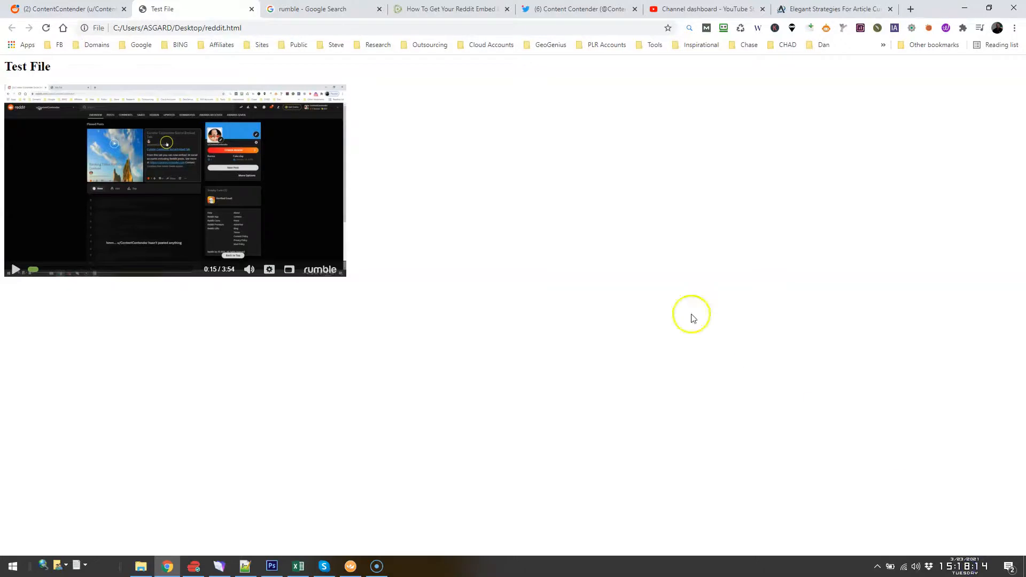
mouse_move(534, 258)
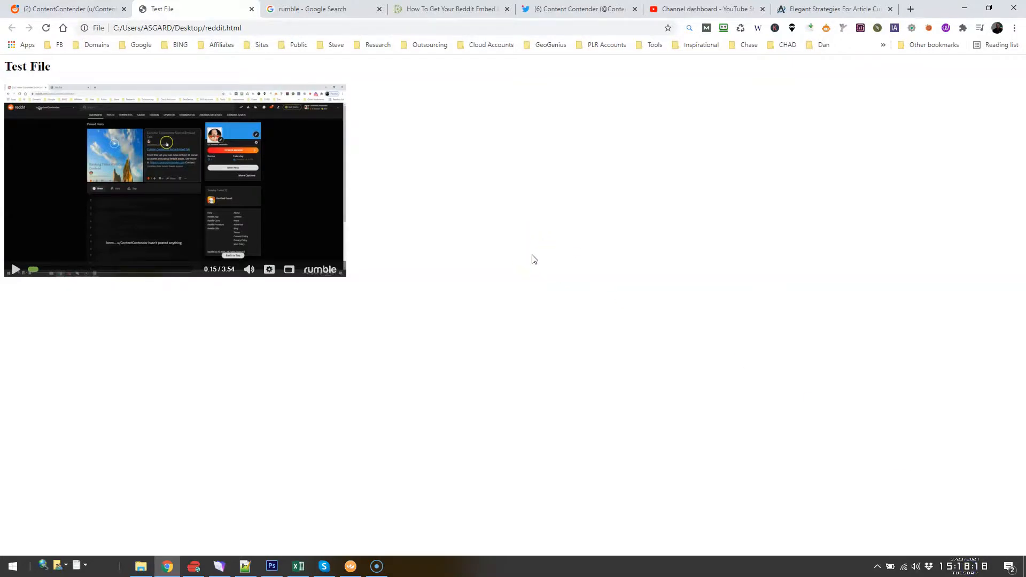
left_click(450, 9)
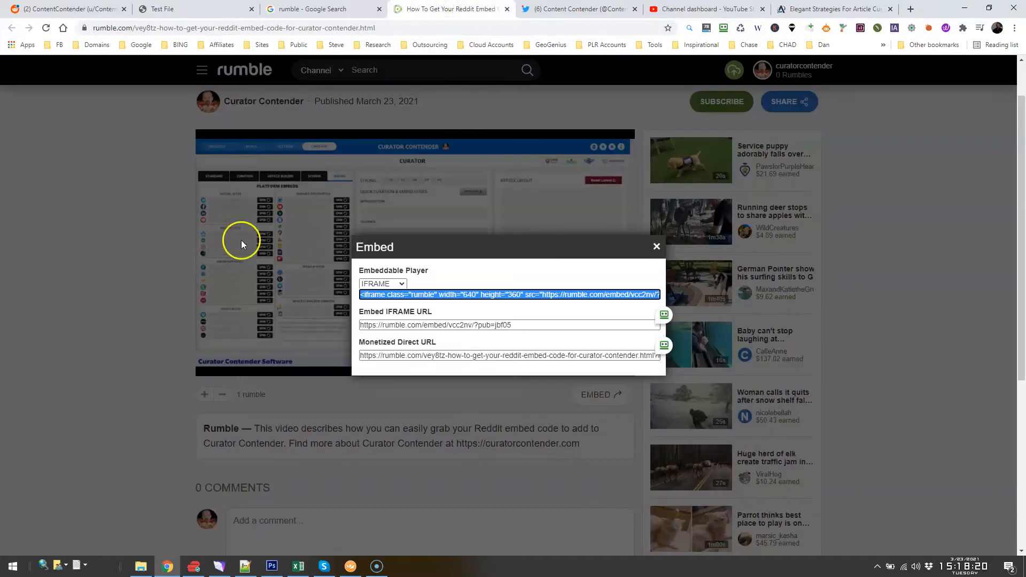
mouse_move(502, 172)
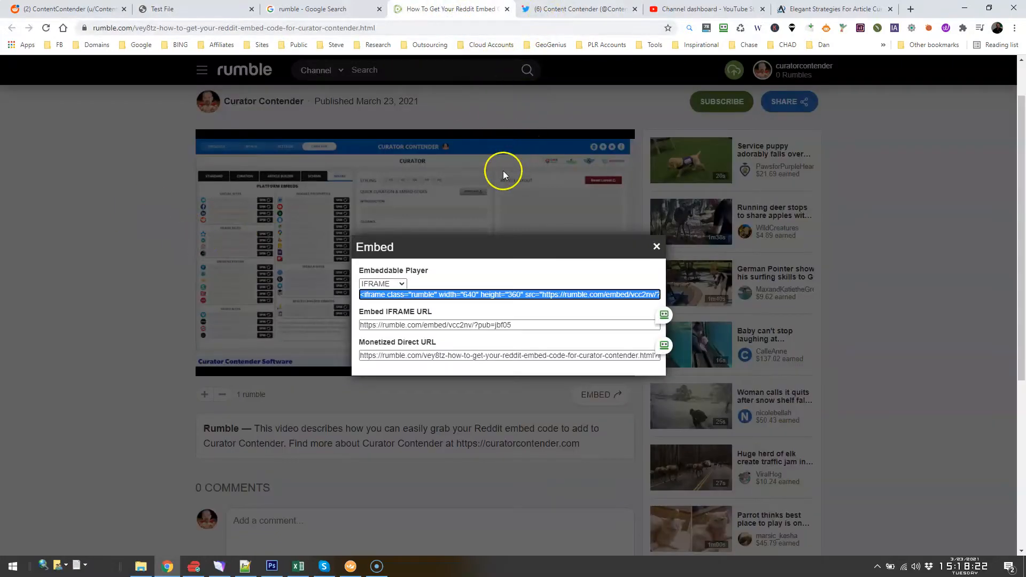
mouse_move(9, 435)
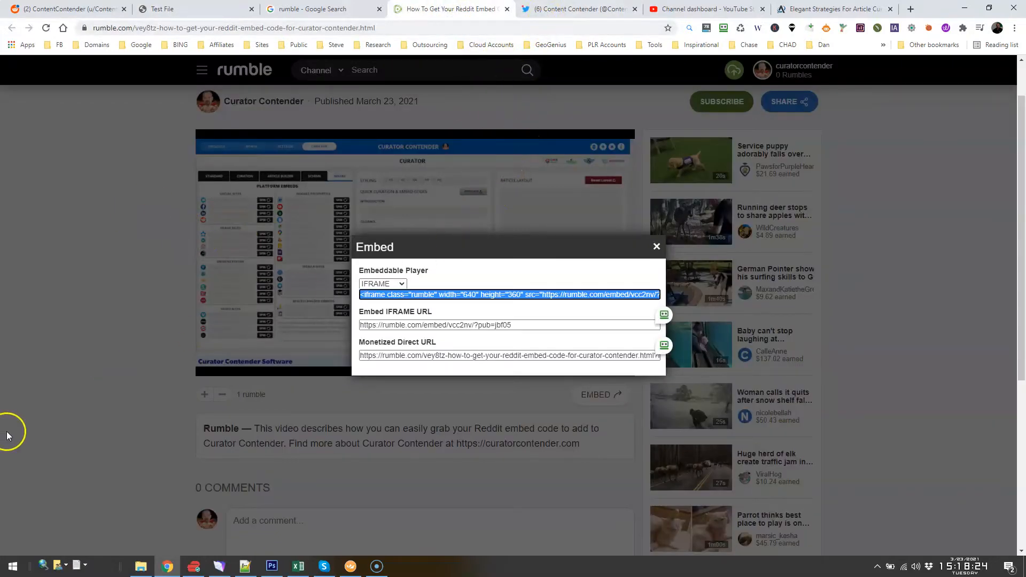